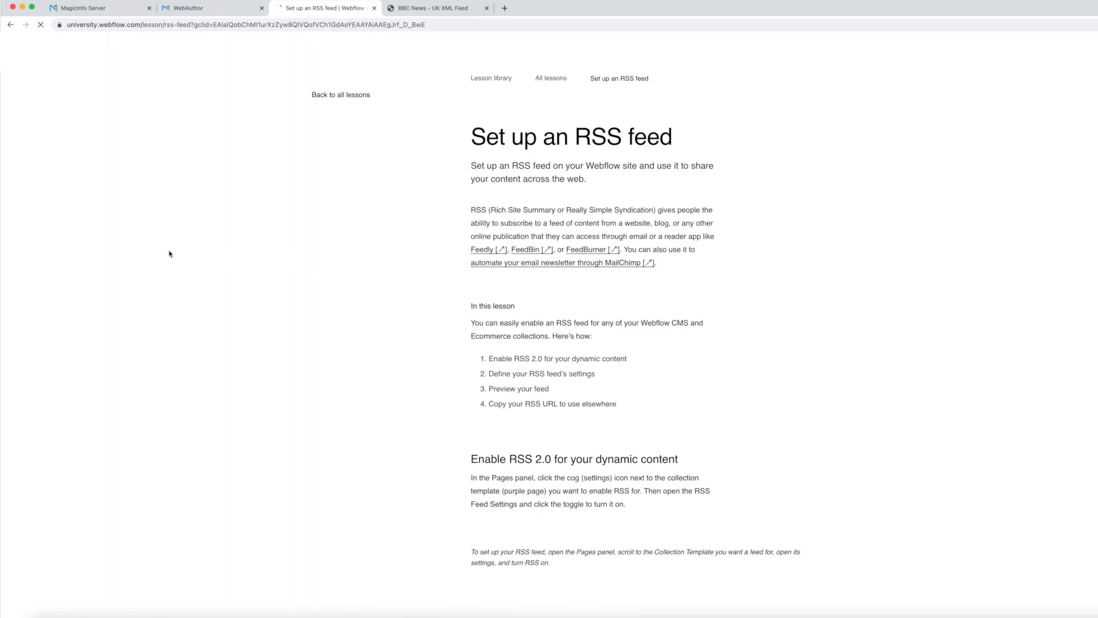
Step: Switch Chrome from the Webflow RSS lesson to the BBC News - UK feed tab
left_click(434, 8)
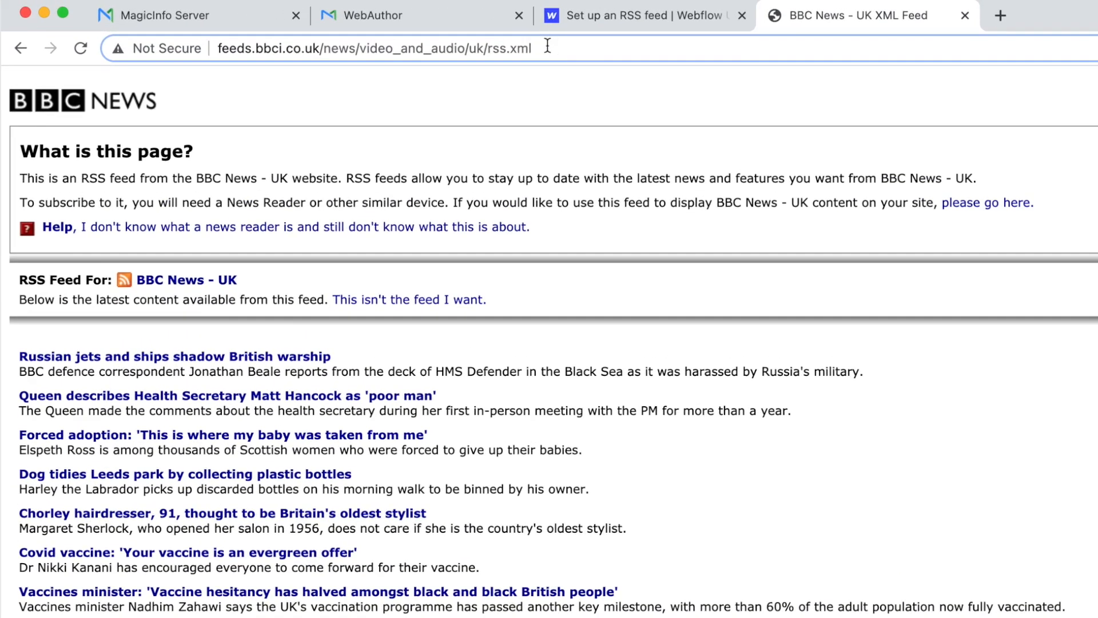
Step: Copy the BBC News feed URL from the address bar and return to the WebAuthor tab
double_click(508, 48)
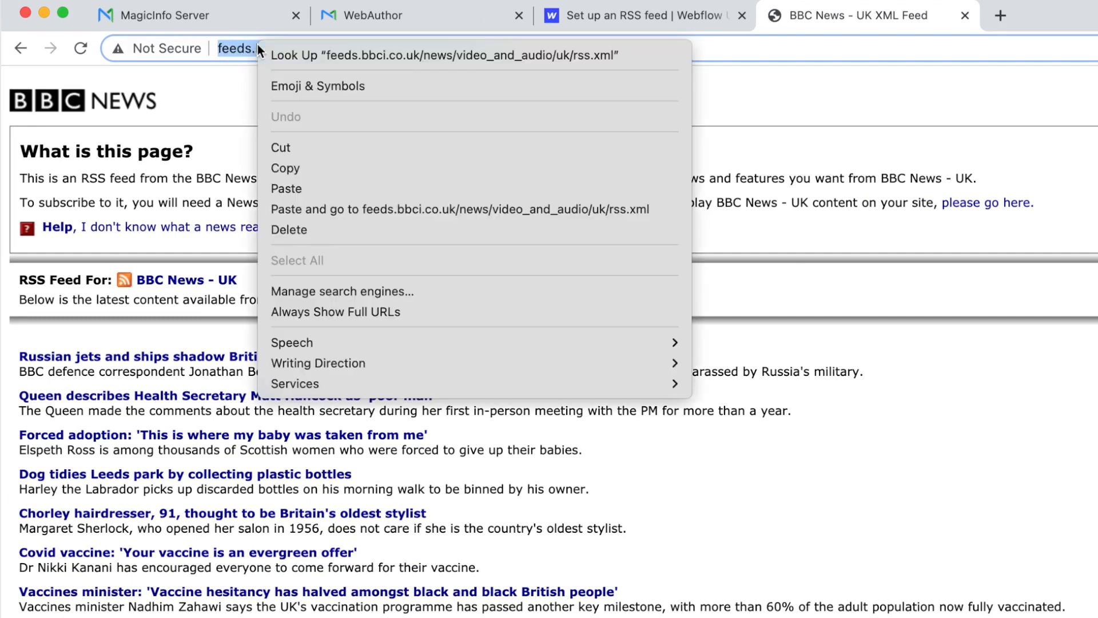
left_click(212, 8)
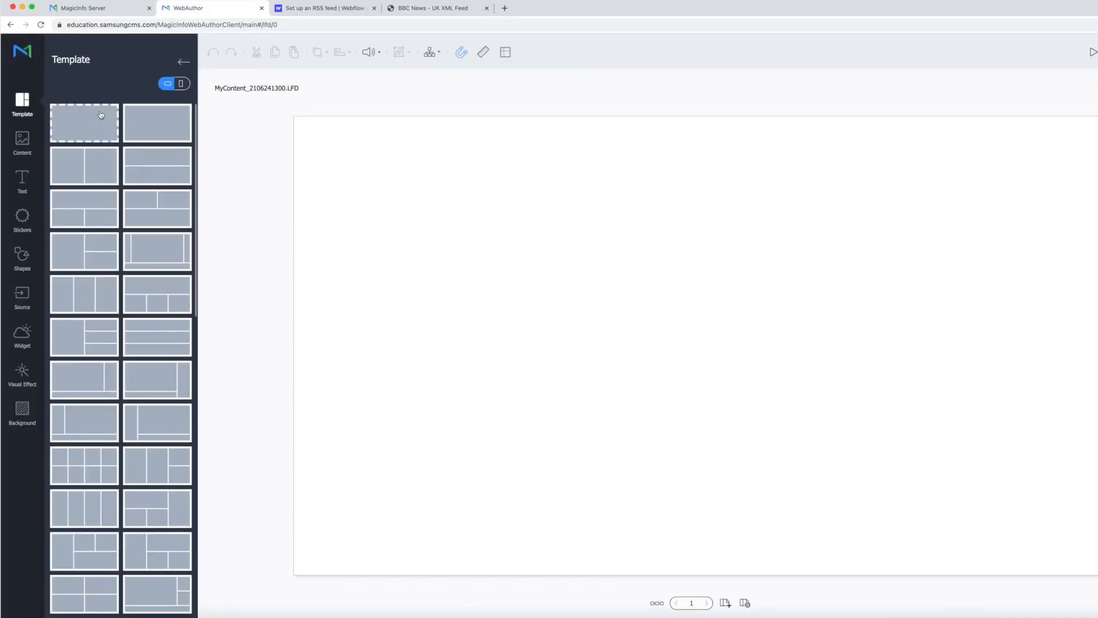
Step: Apply the single full-page template and add an RSS feed widget to the canvas
left_click(83, 122)
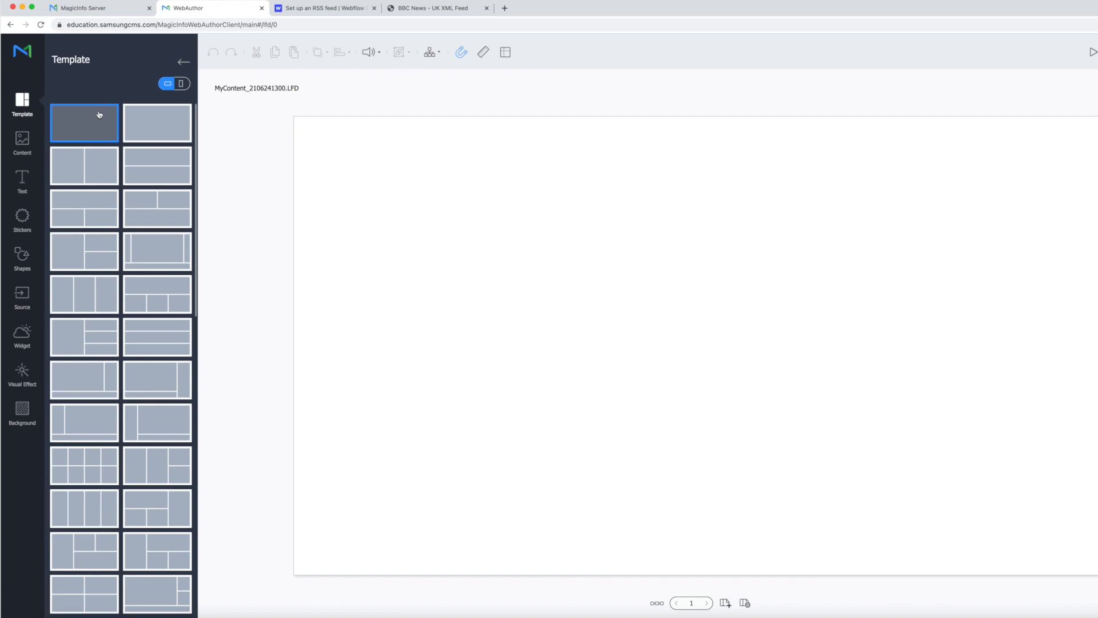
left_click(22, 336)
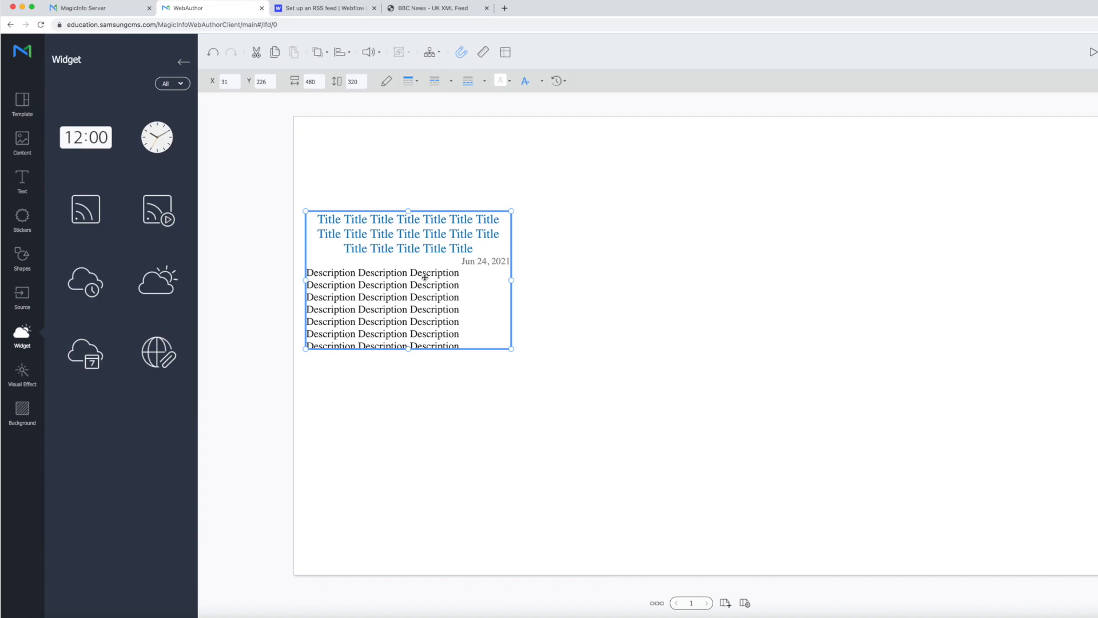
Step: Size the RSS widget to 1745 by 179 at X 87, Y 868
left_click(386, 80)
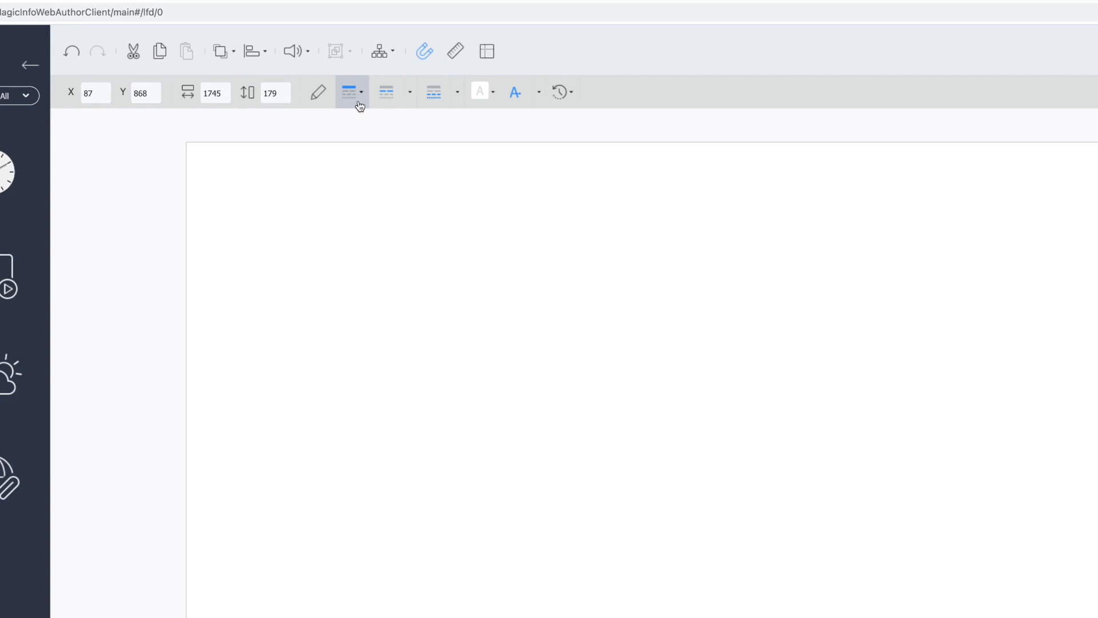
mouse_move(350, 92)
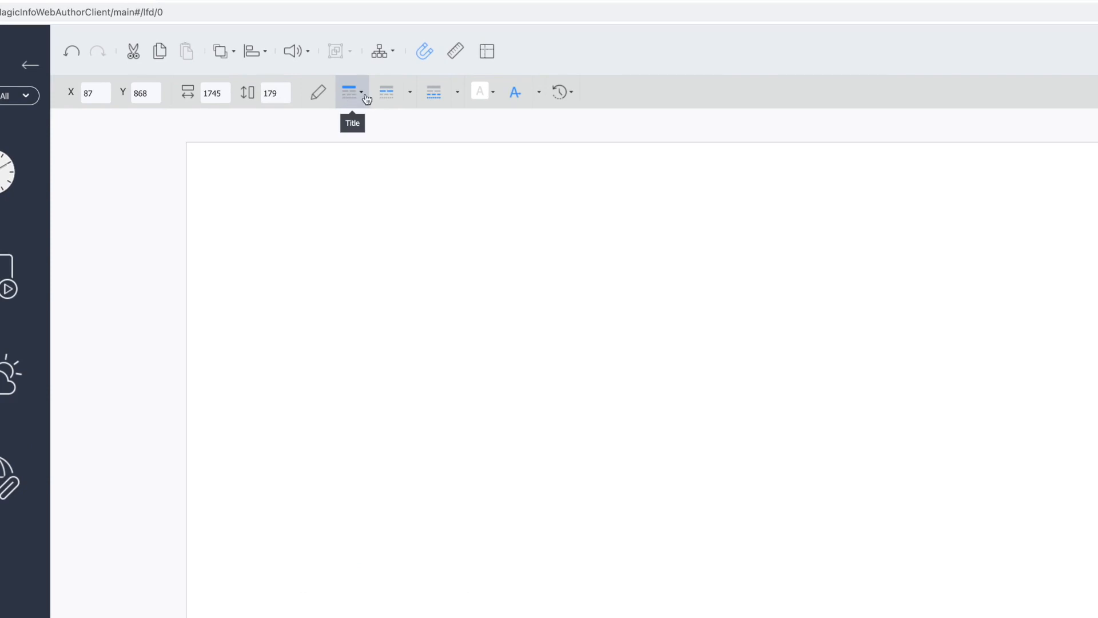
Step: Give the RSS widget bright green text, a text animation and a 60-minute refresh interval
left_click(480, 92)
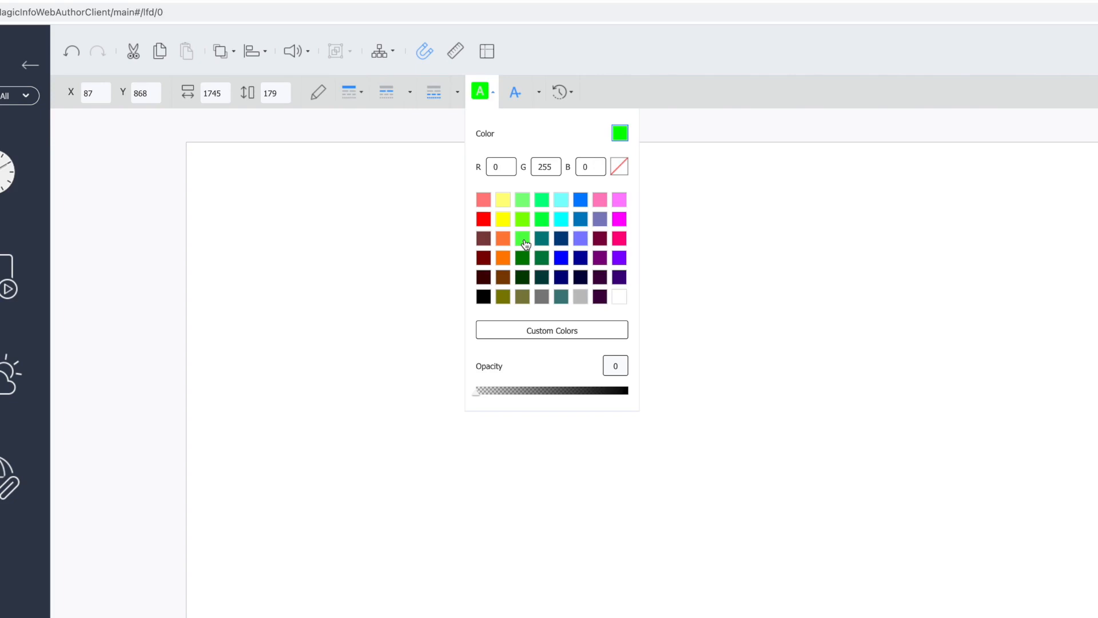
left_click(515, 92)
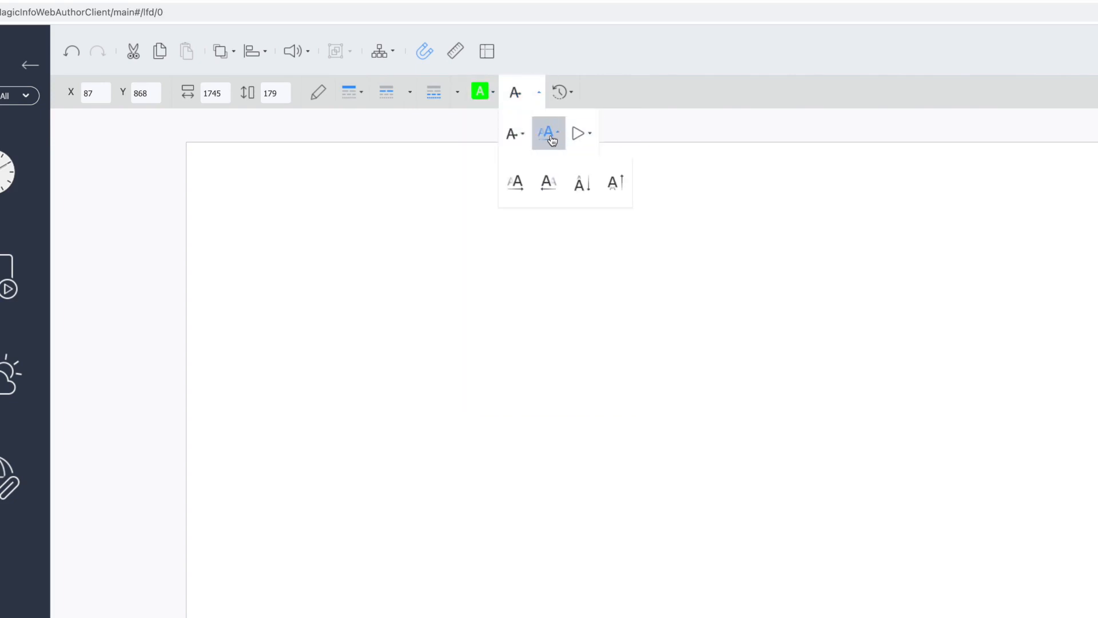
left_click(548, 183)
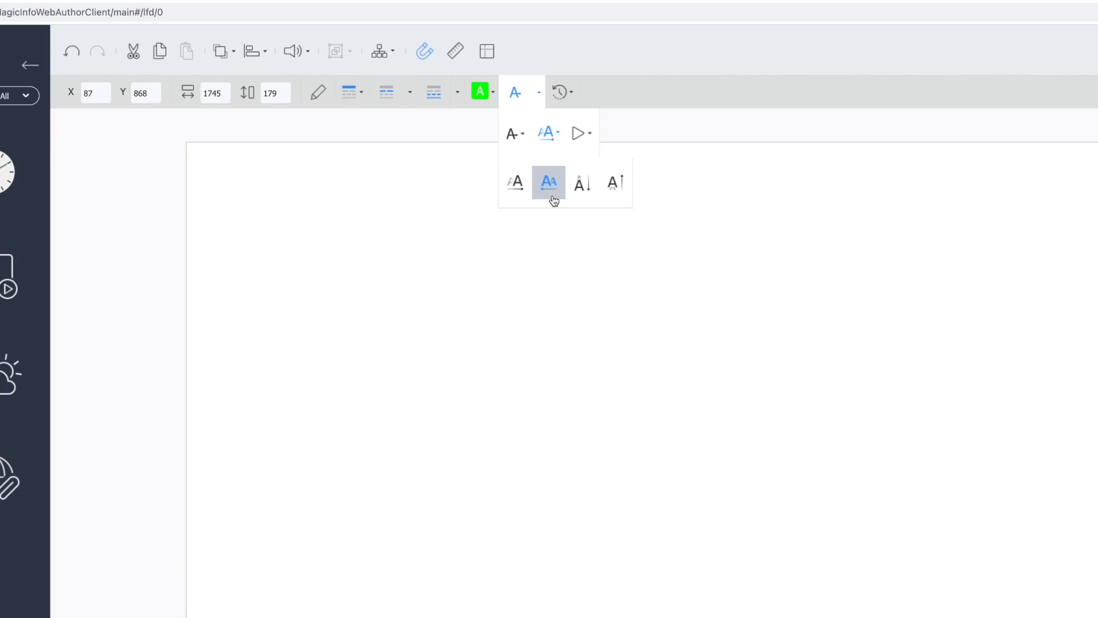
mouse_move(563, 92)
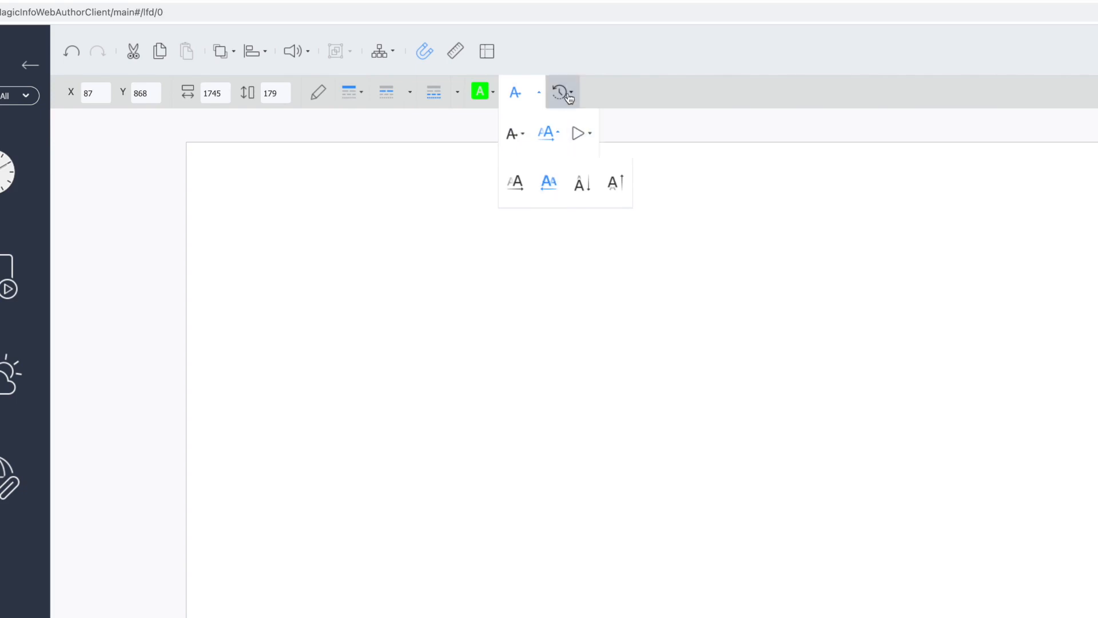
left_click(560, 91)
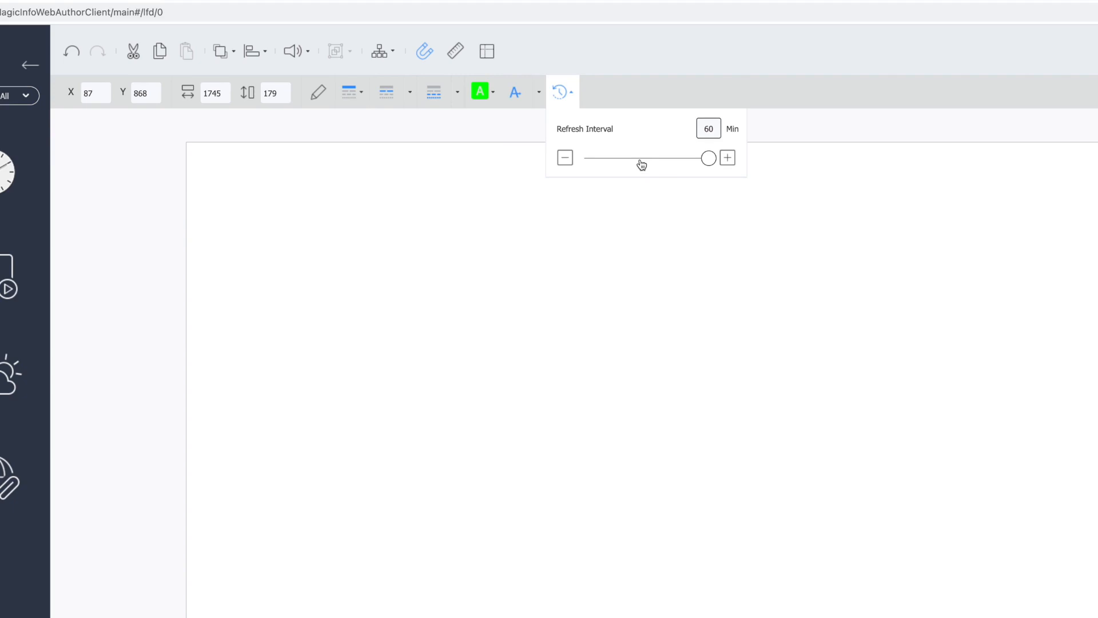